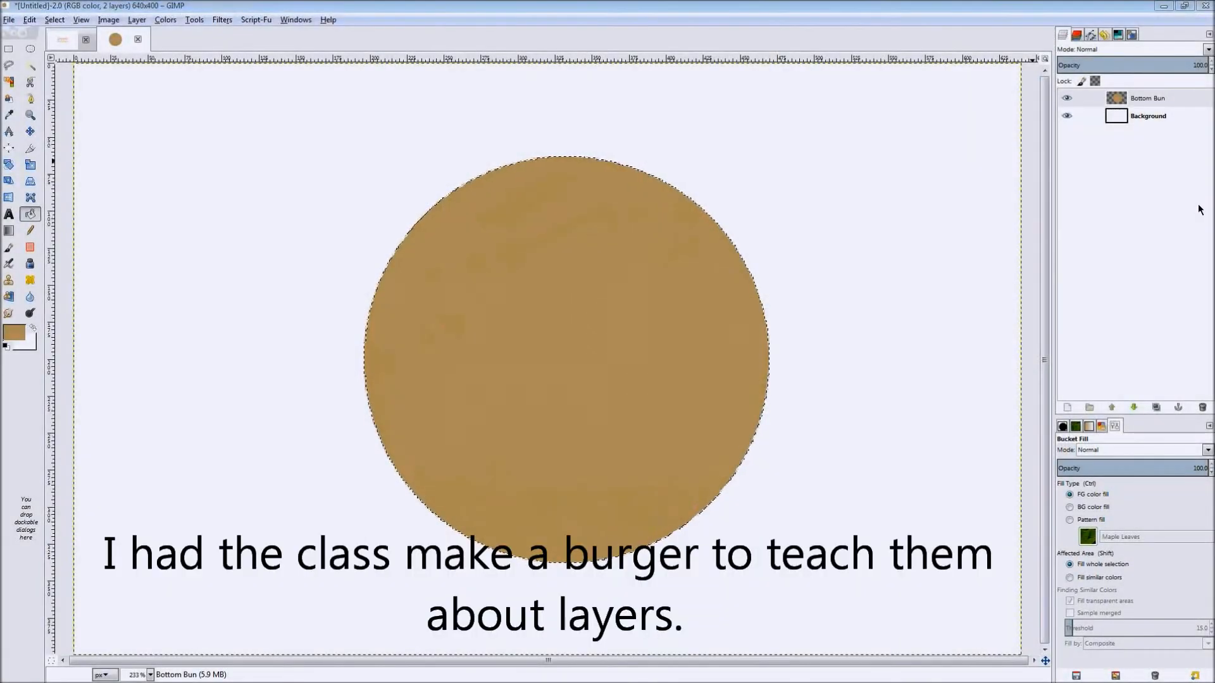
mouse_move(763, 279)
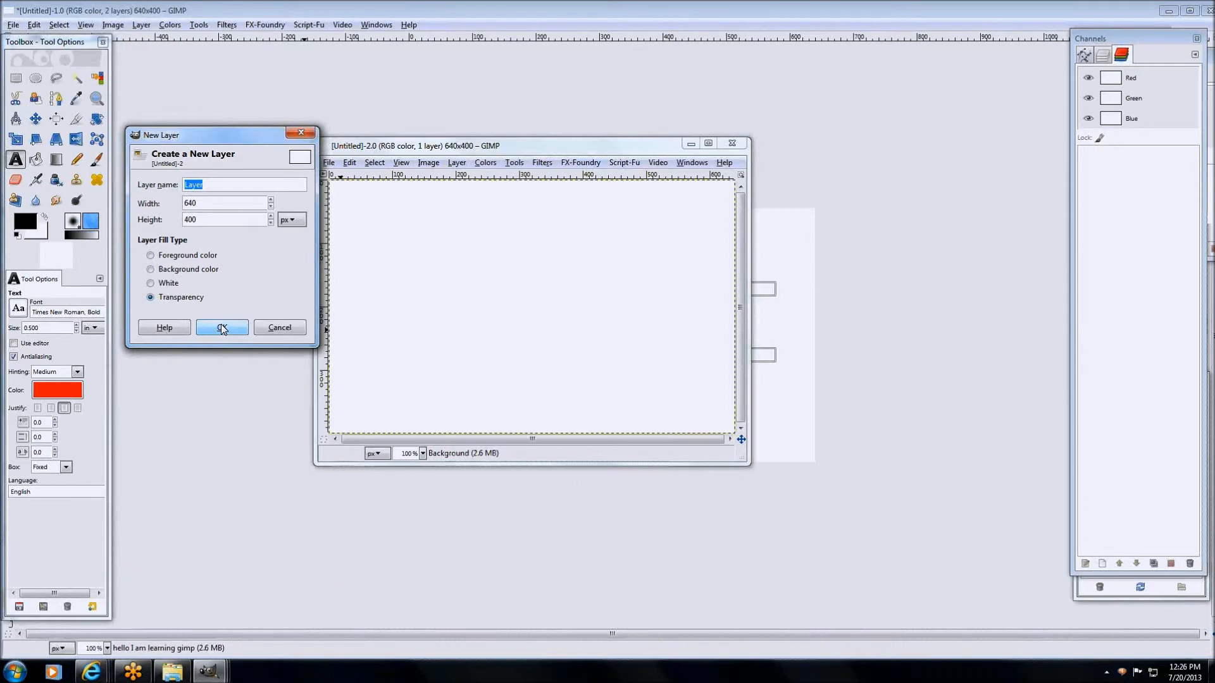
Confirm the new transparent layer named Layer and show the Layers list.
left_click(222, 327)
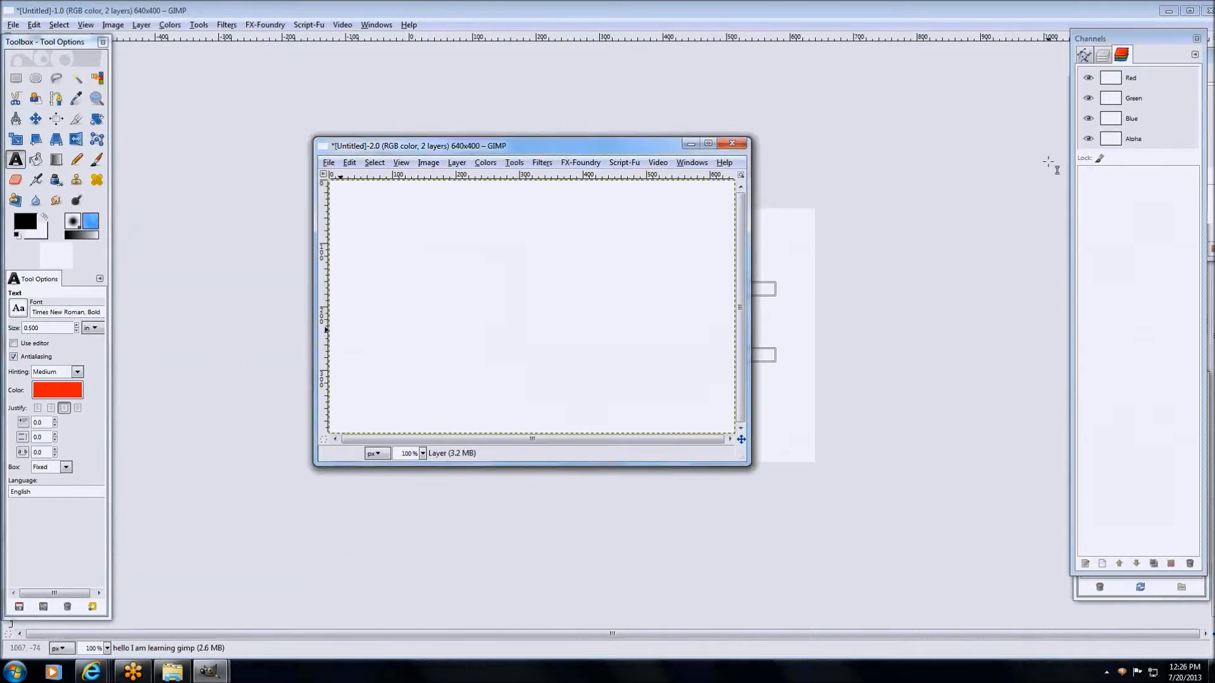
mouse_move(266, 322)
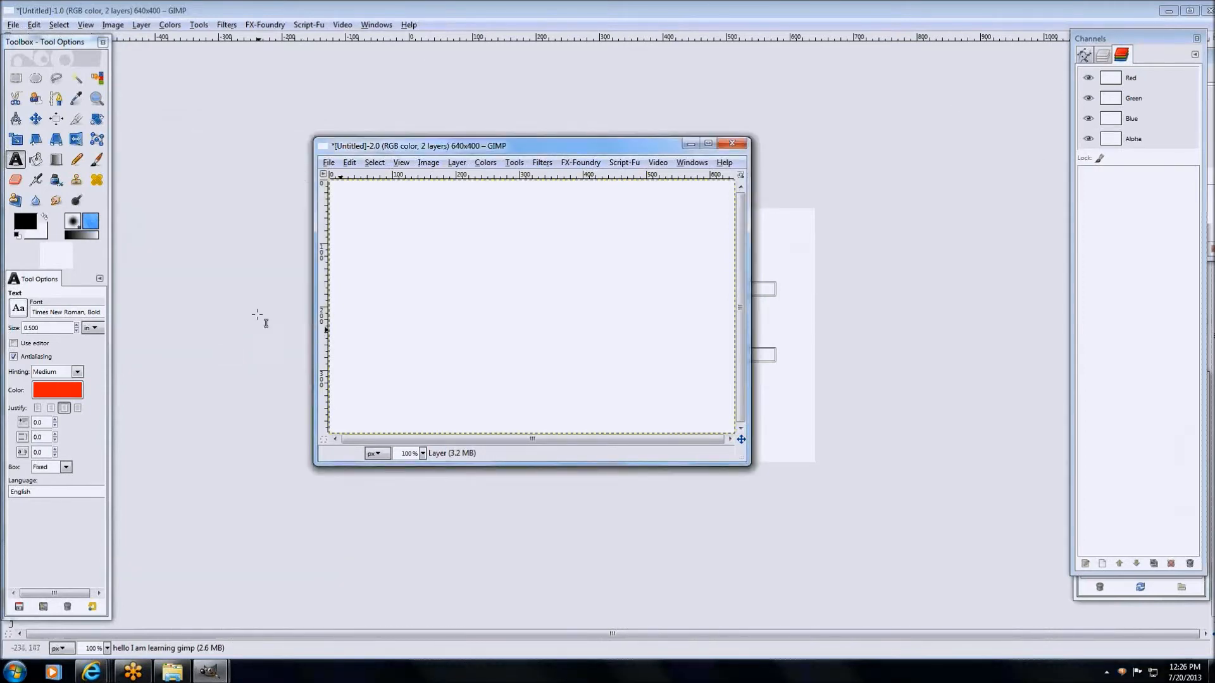
mouse_move(375, 298)
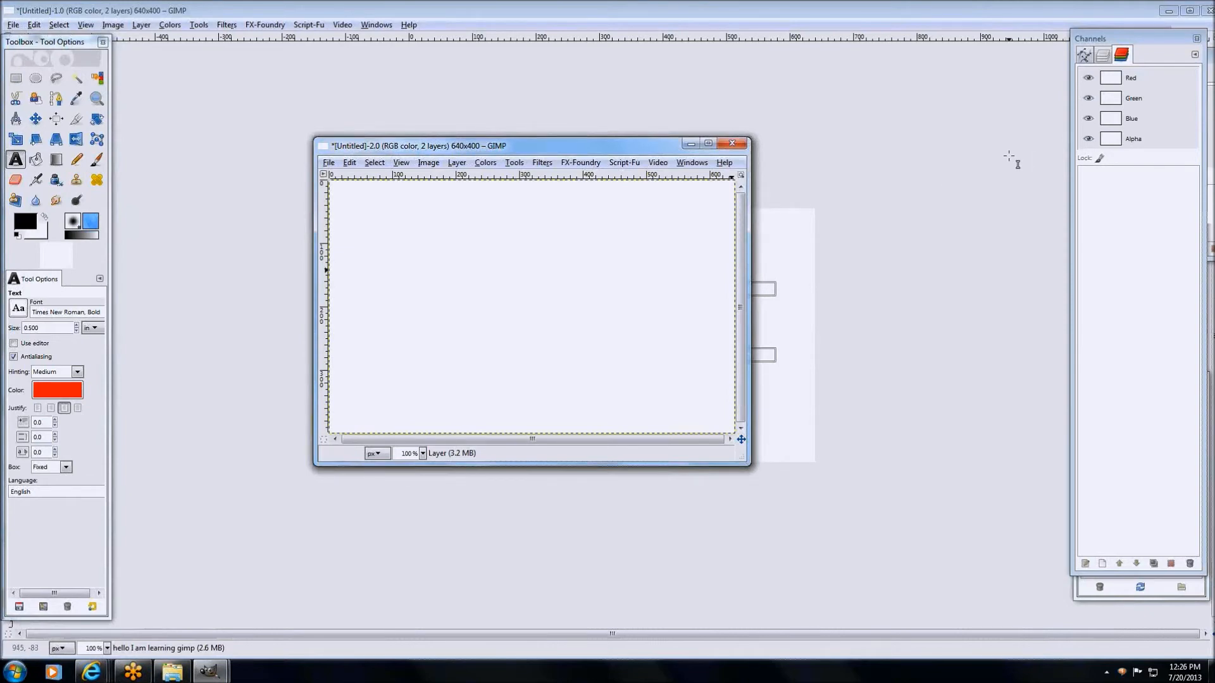
left_click(1103, 55)
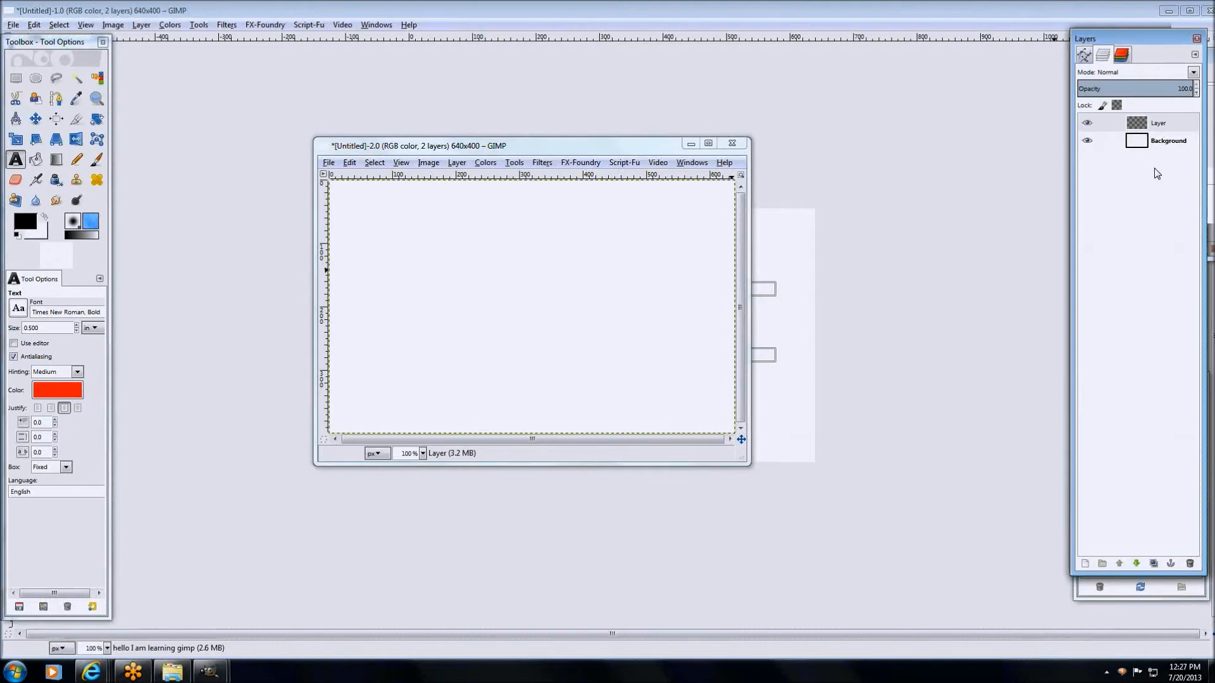
mouse_move(865, 155)
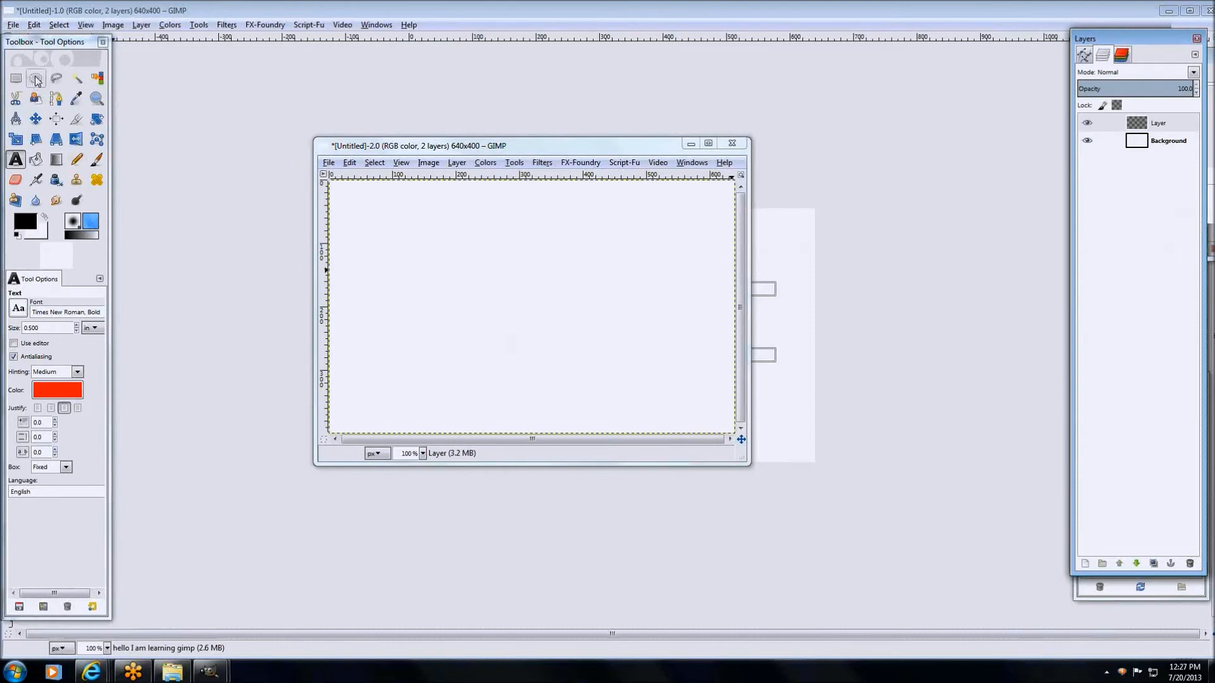
Draw a 1:1 fixed-aspect ellipse selection circle on the right of the canvas.
left_click(36, 78)
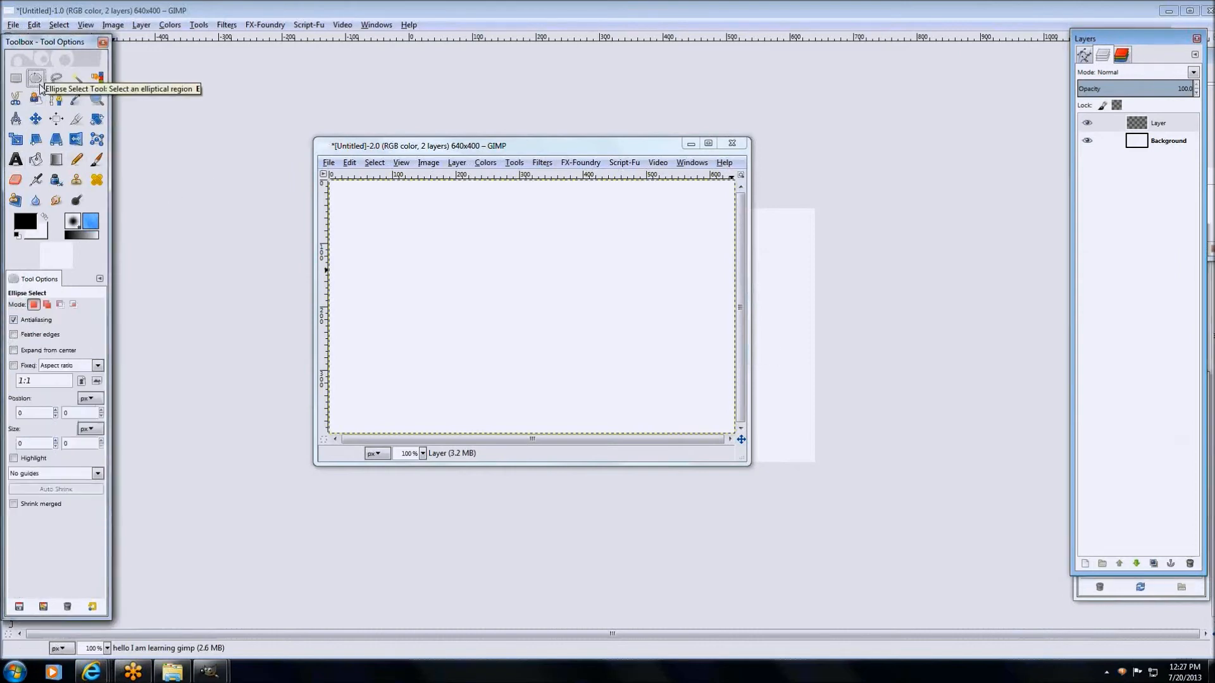
mouse_move(35, 97)
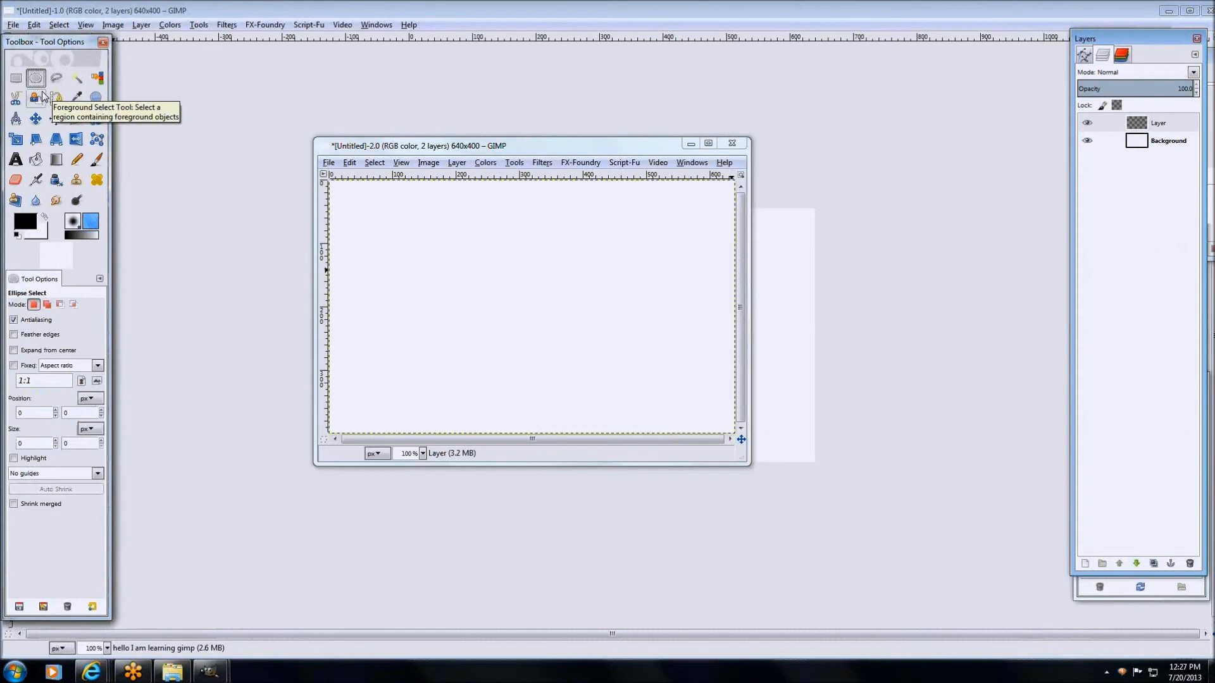
mouse_move(57, 99)
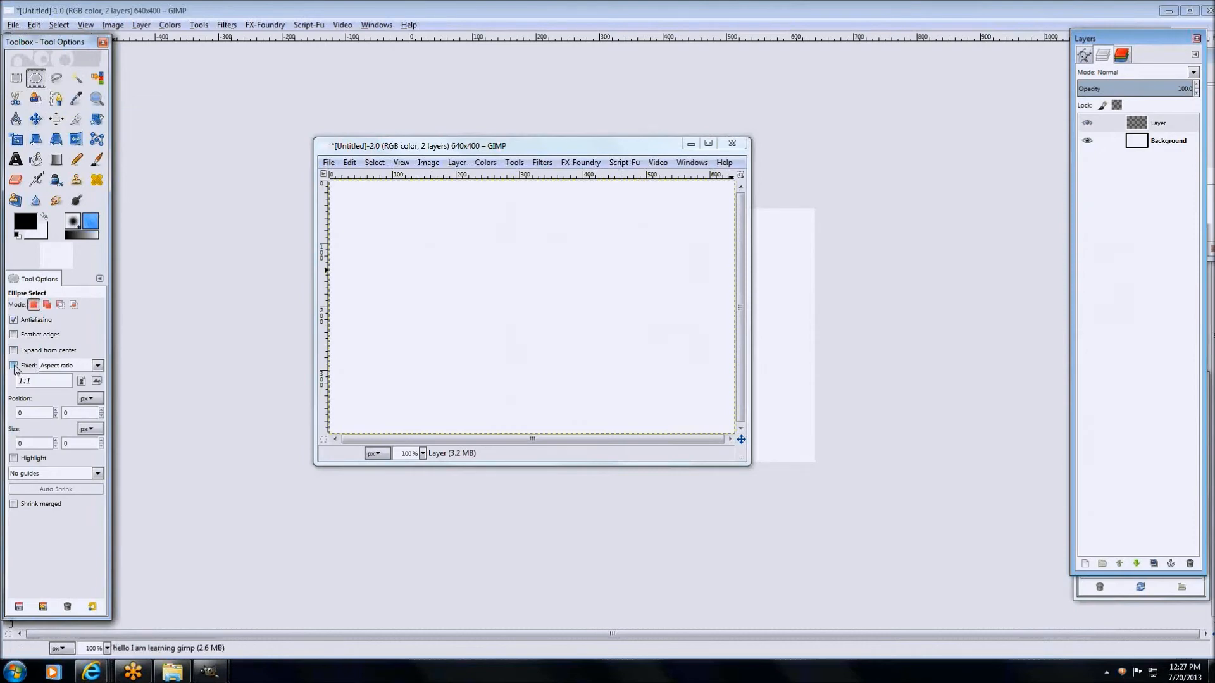
left_click(14, 365)
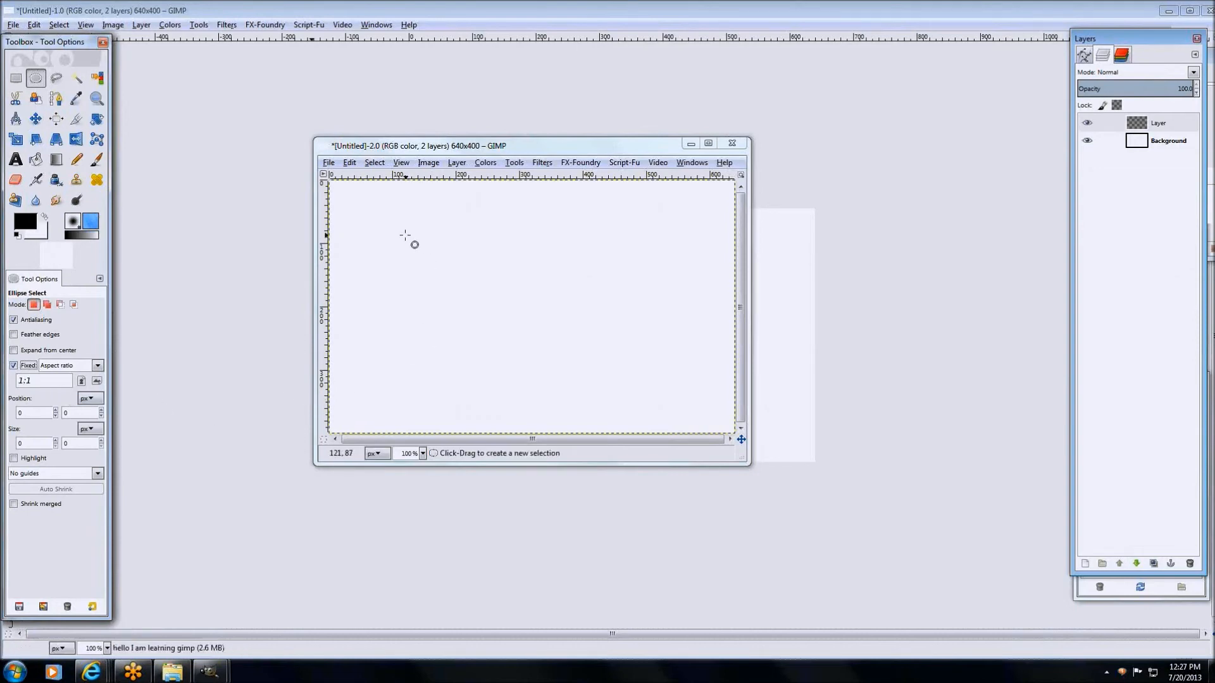
left_click_drag(413, 245, 665, 372)
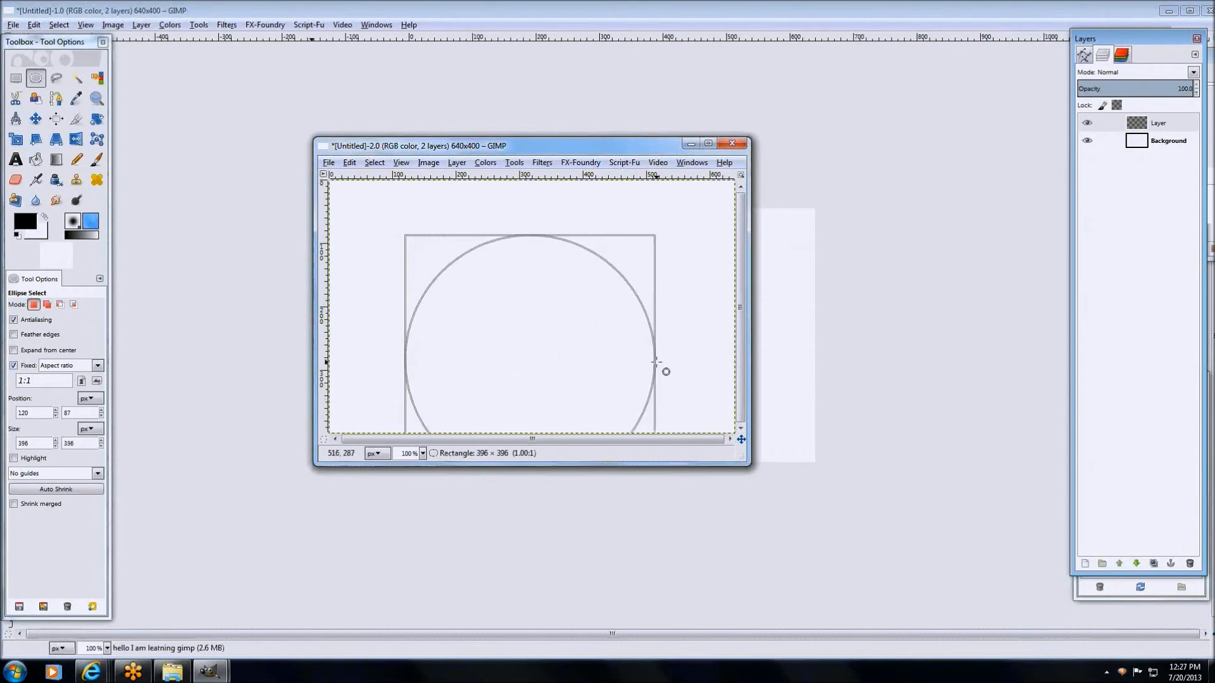
left_click_drag(665, 372, 677, 296)
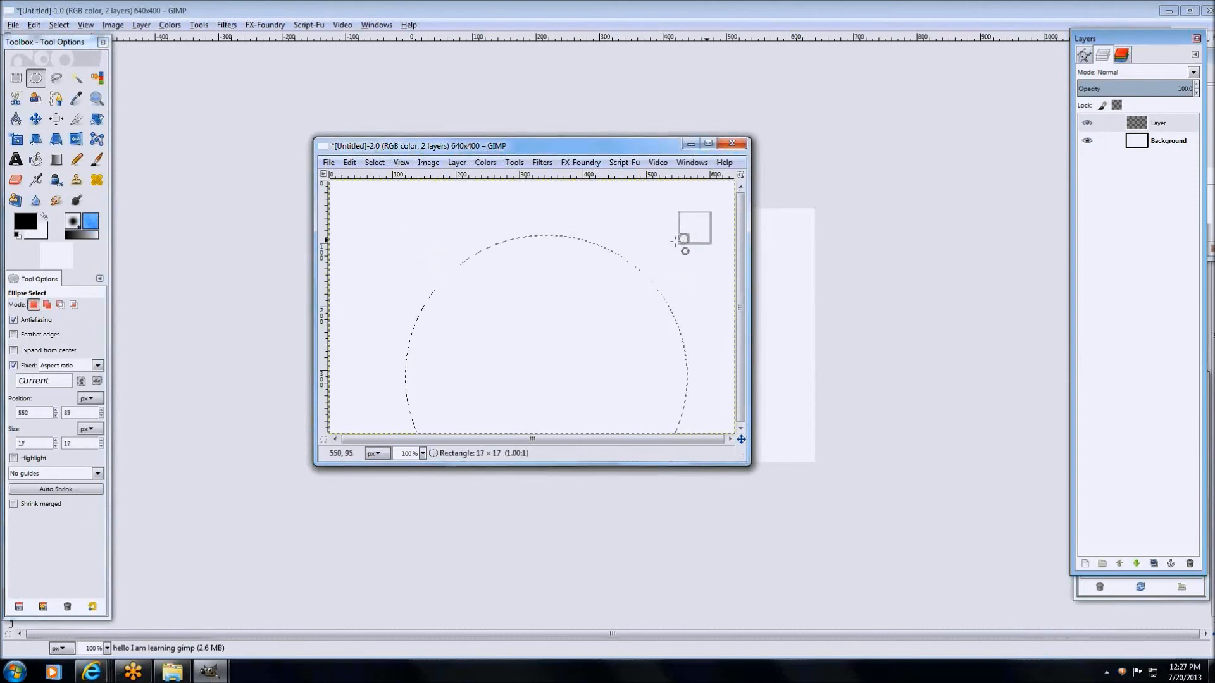
left_click_drag(682, 238, 484, 307)
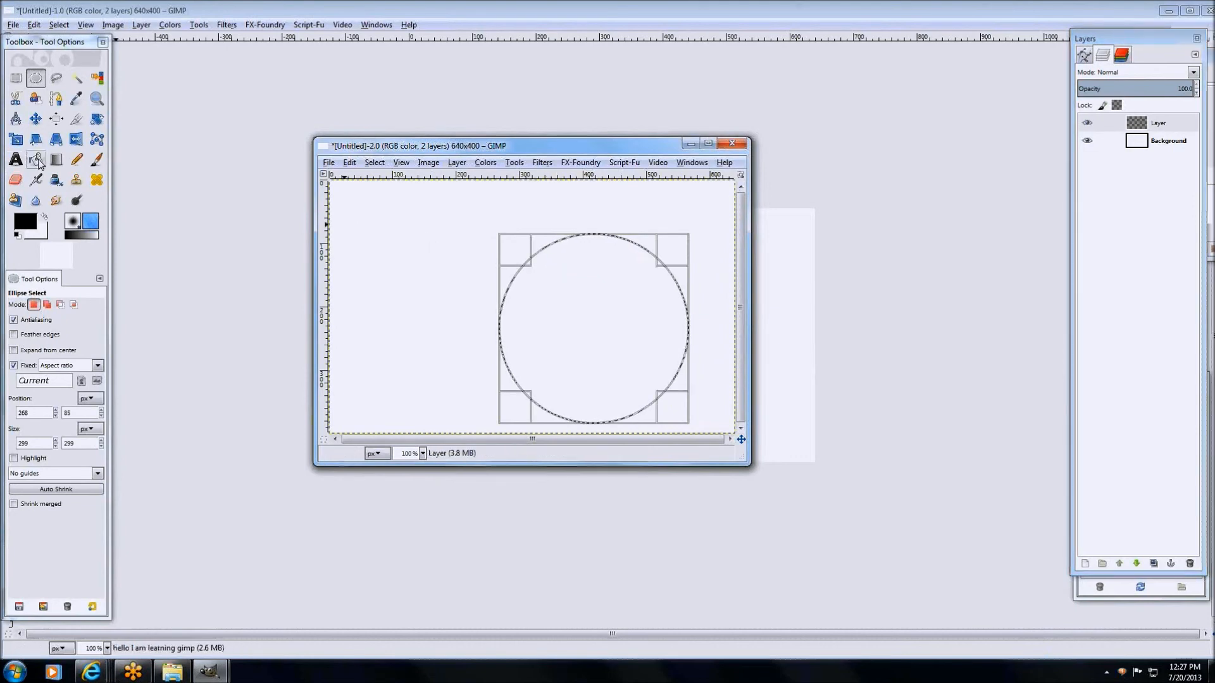
With Bucket Fill active, pick tan c4ab6e as the foreground colour.
left_click(35, 158)
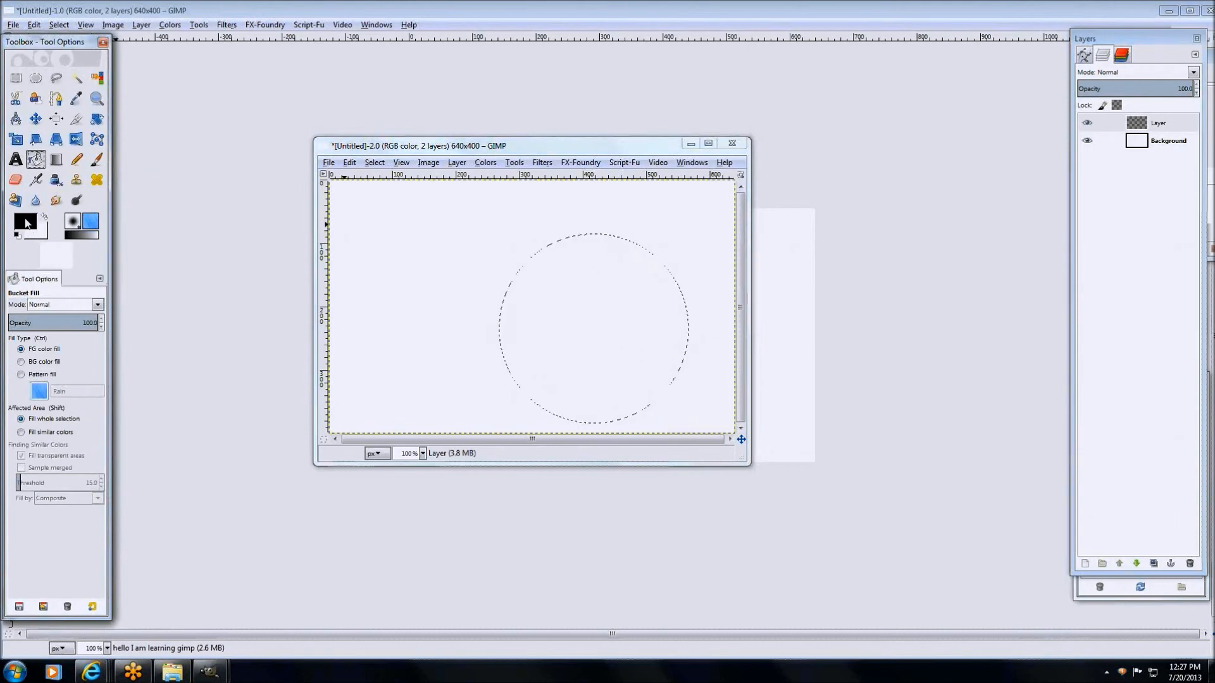
left_click(26, 221)
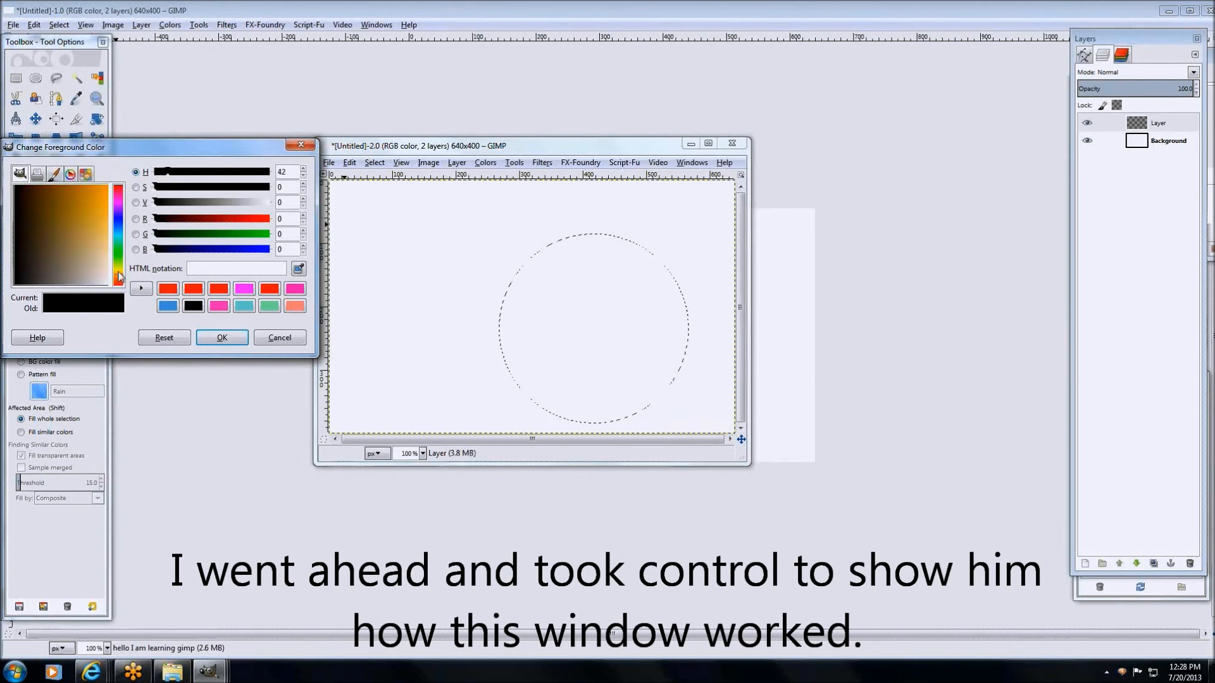
left_click_drag(119, 275, 119, 203)
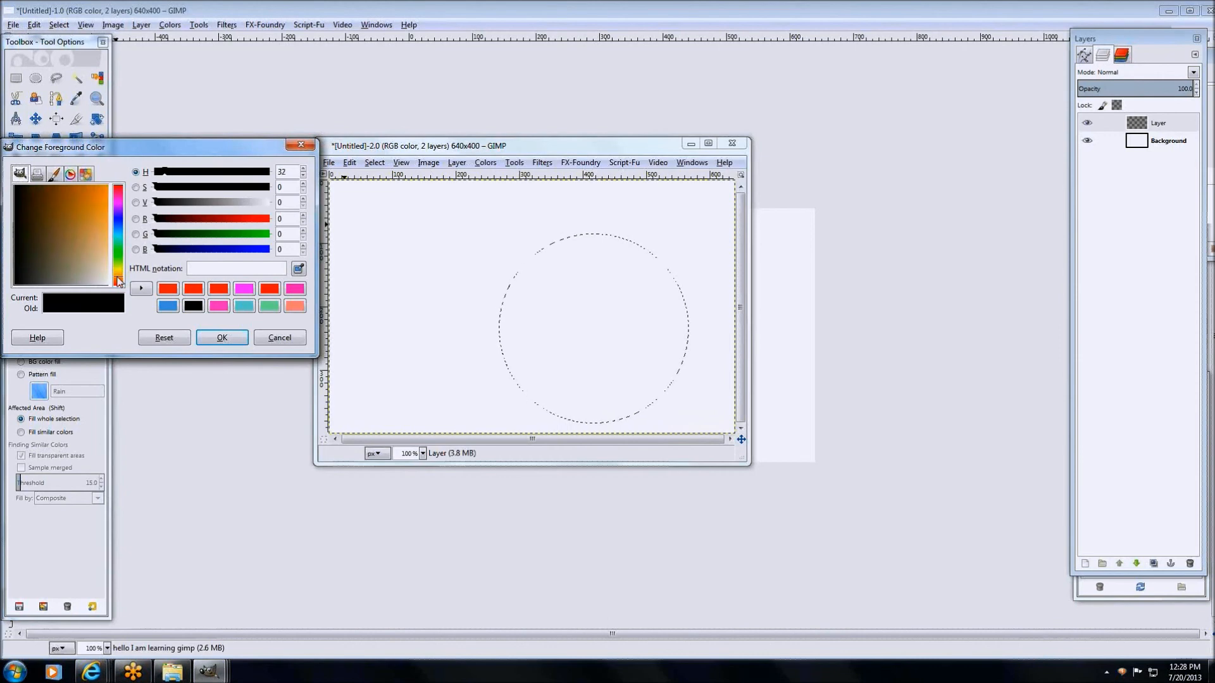
left_click(93, 261)
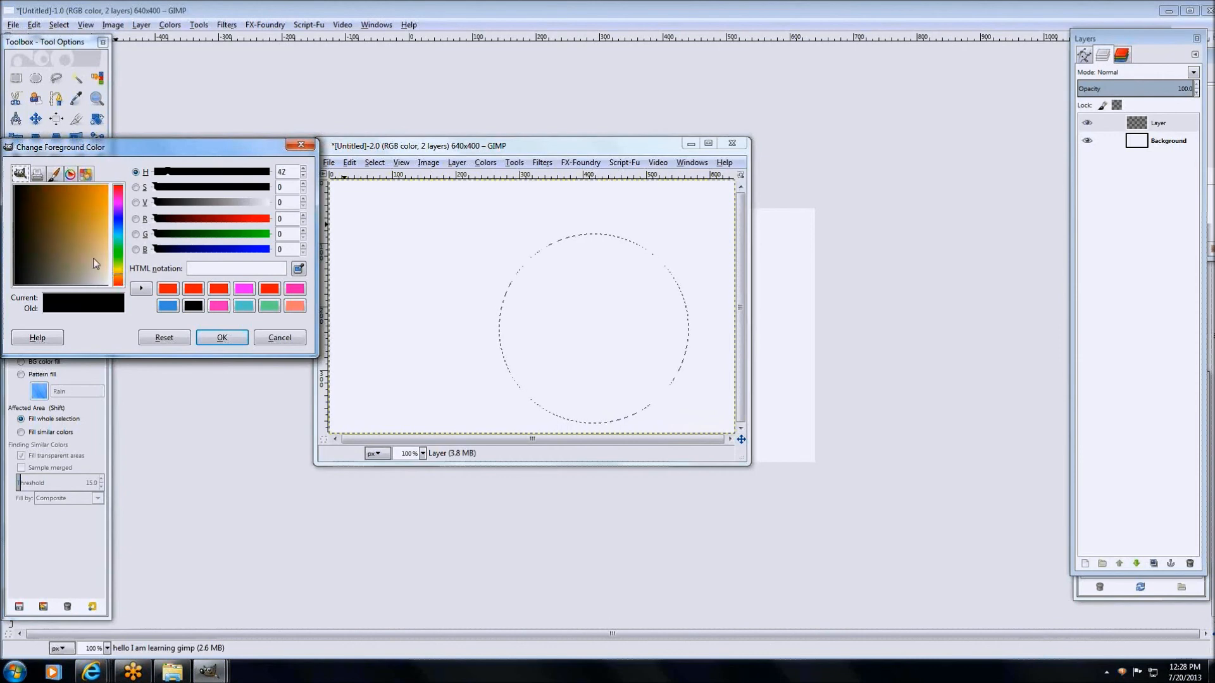
left_click(69, 231)
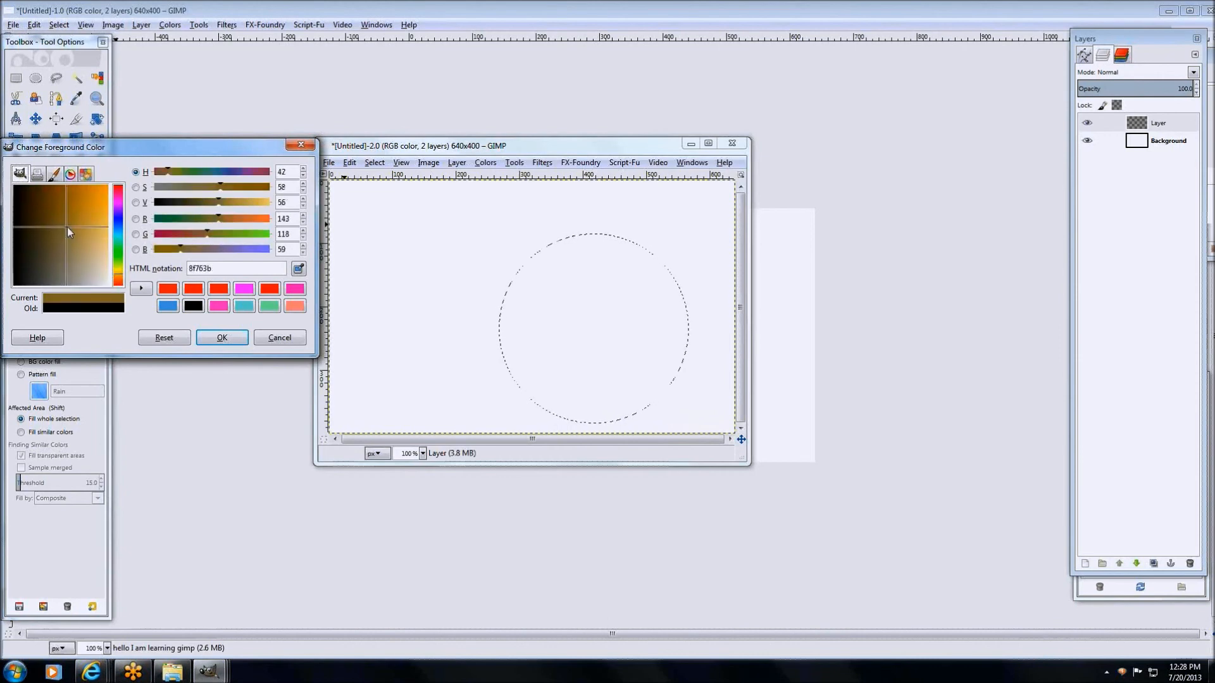
left_click(101, 220)
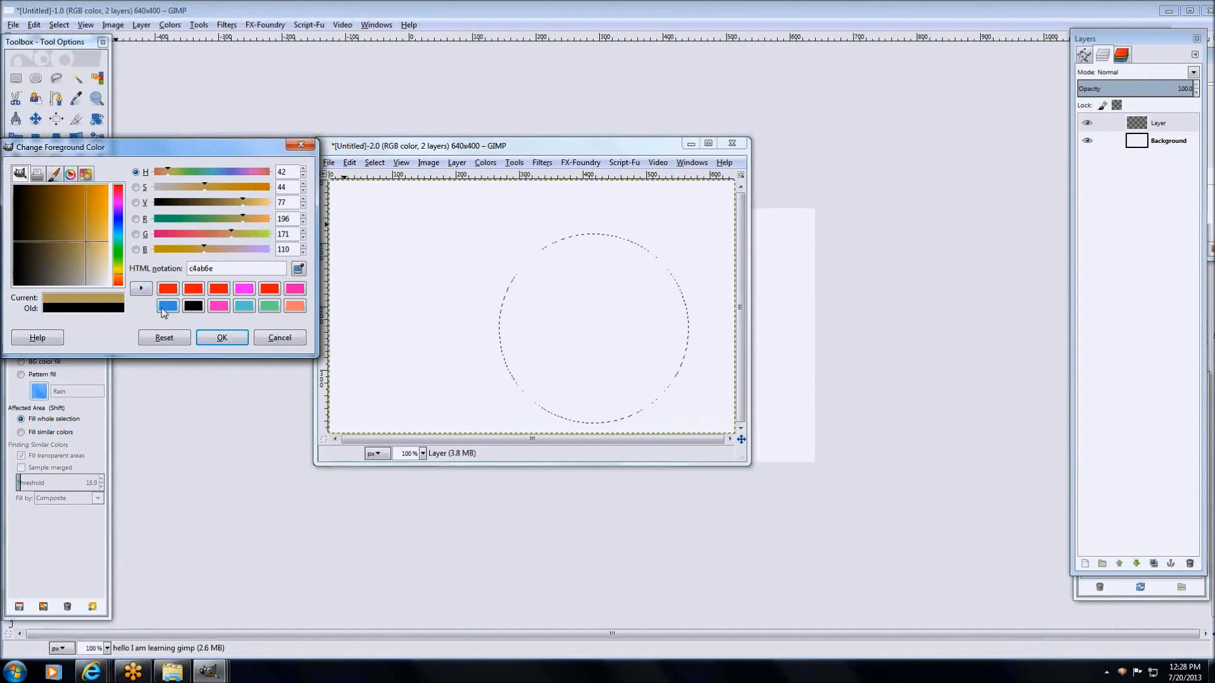
Confirm the tan colour and bucket-fill inside the circular selection.
left_click(222, 338)
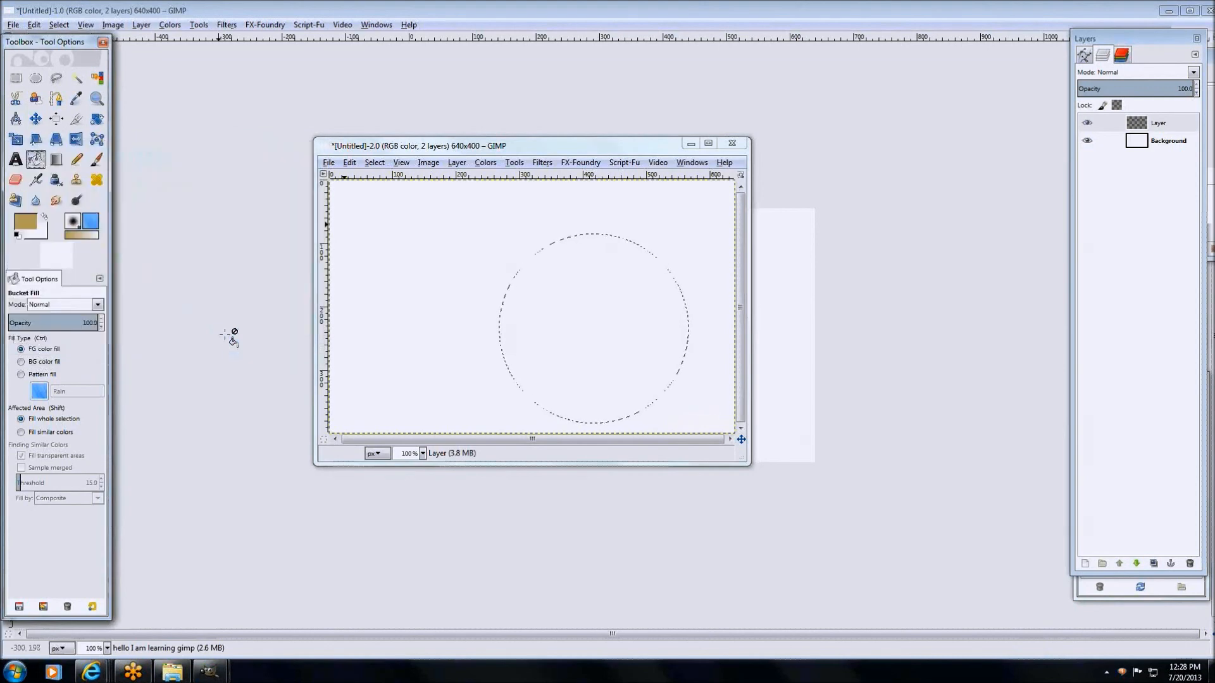
left_click(571, 320)
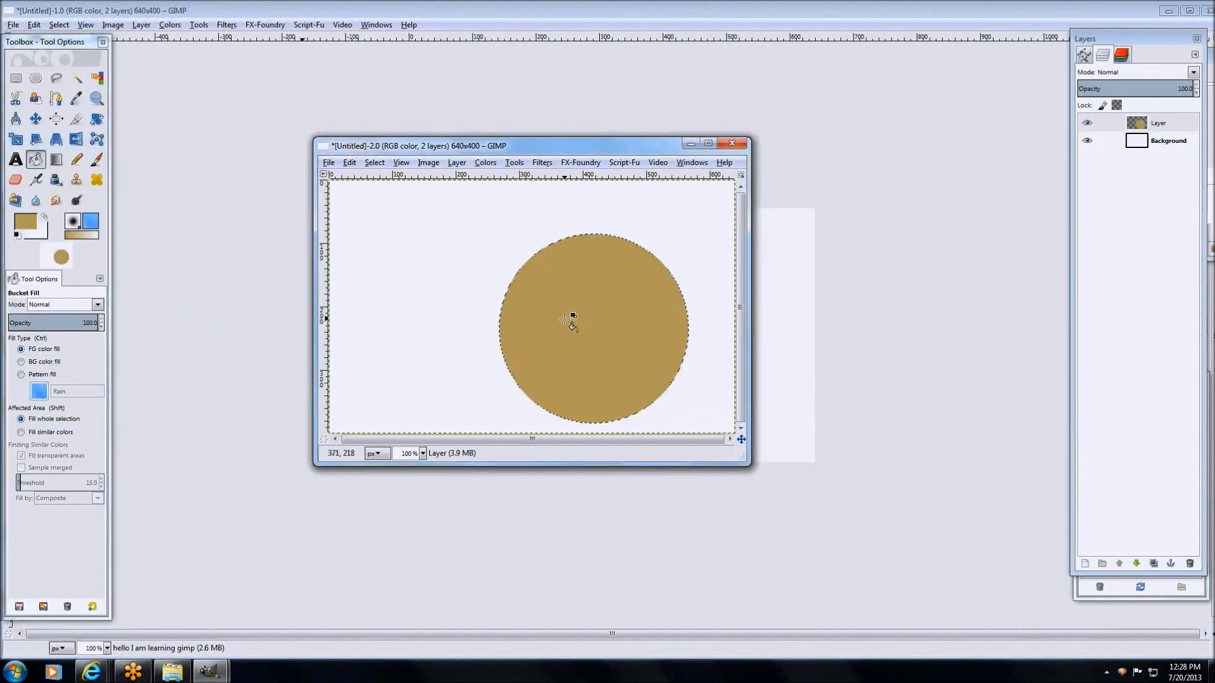